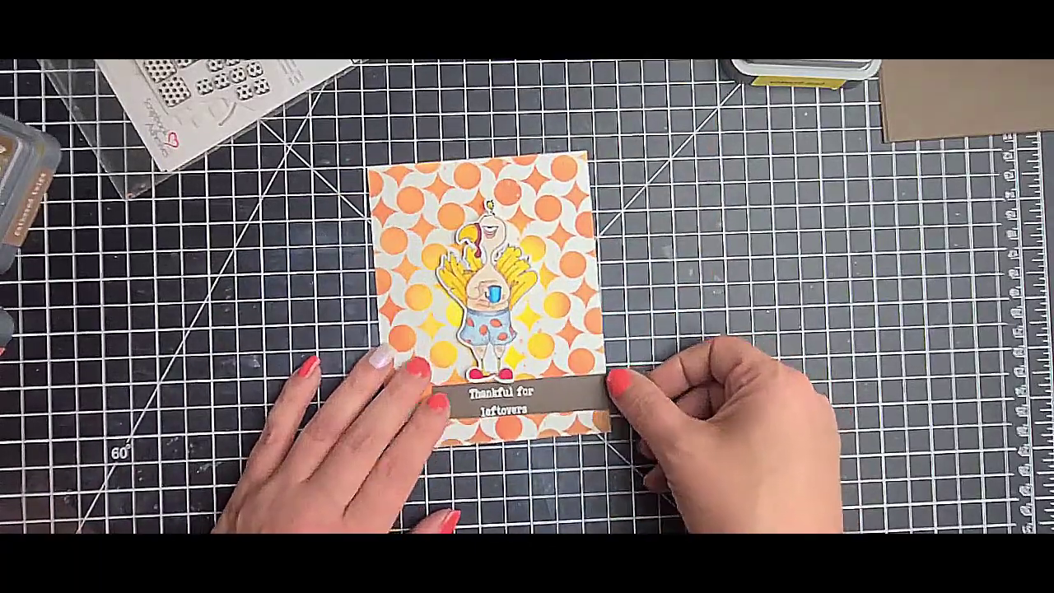
# Step: Slide the 'Thankful for leftovers' strip up above the turkey to test top placement
pyautogui.moveTo(494, 395); pyautogui.dragTo(494, 247)
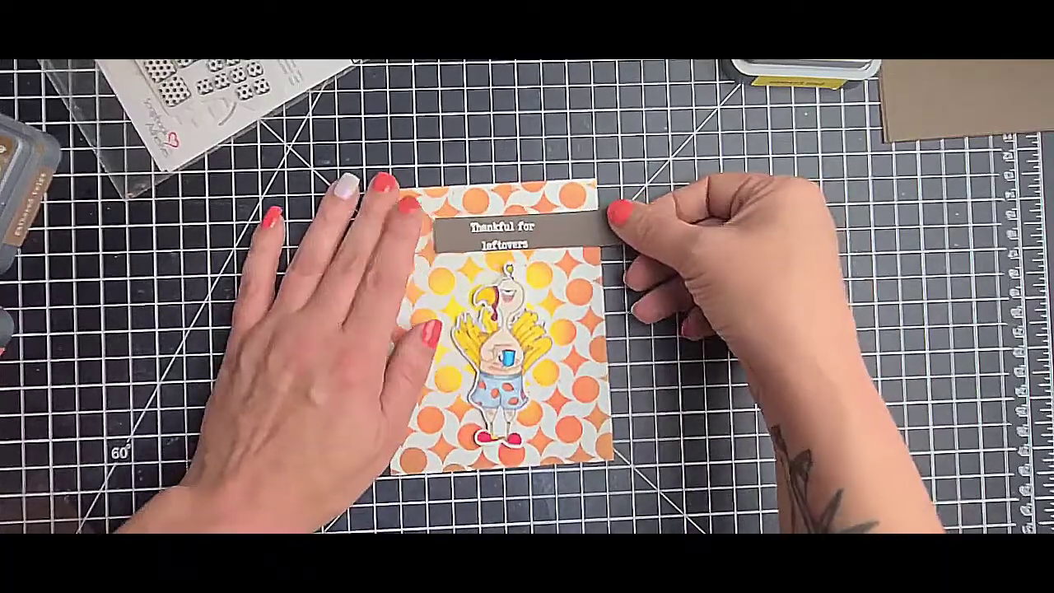